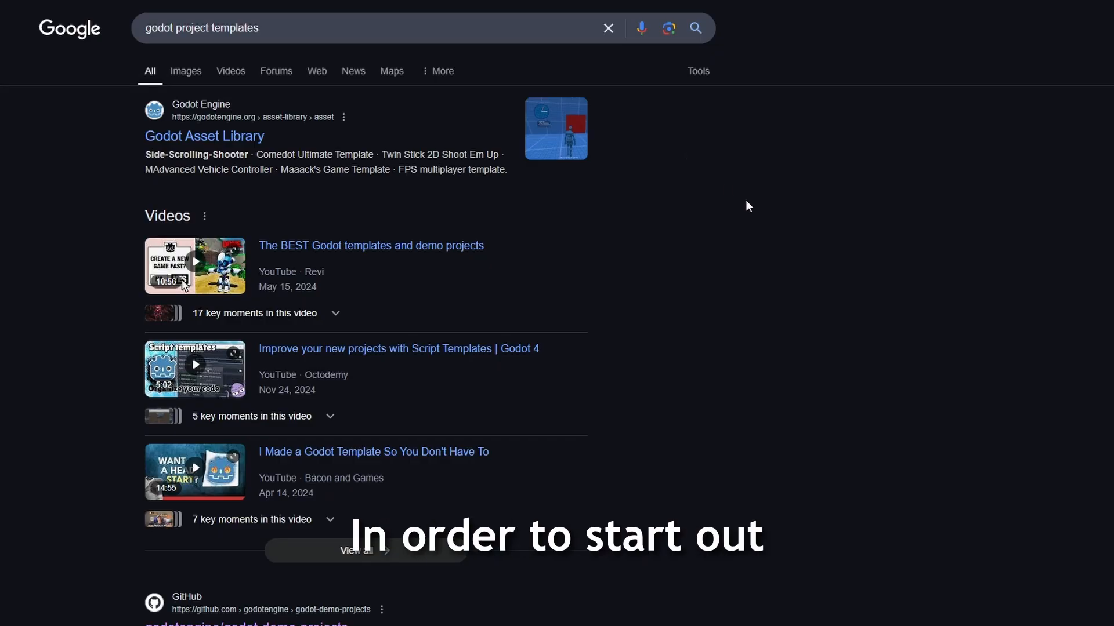
# Step: Scroll the Godot template search results and open the godotengine/godot-demo-projects repository
pyautogui.scroll(-3)
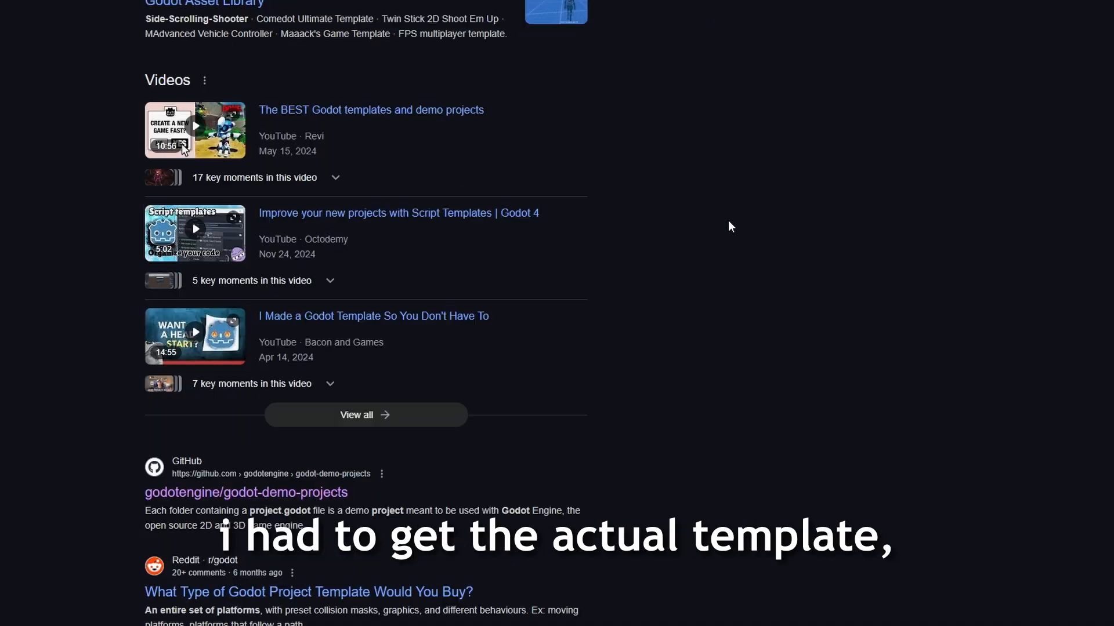
pyautogui.scroll(-3)
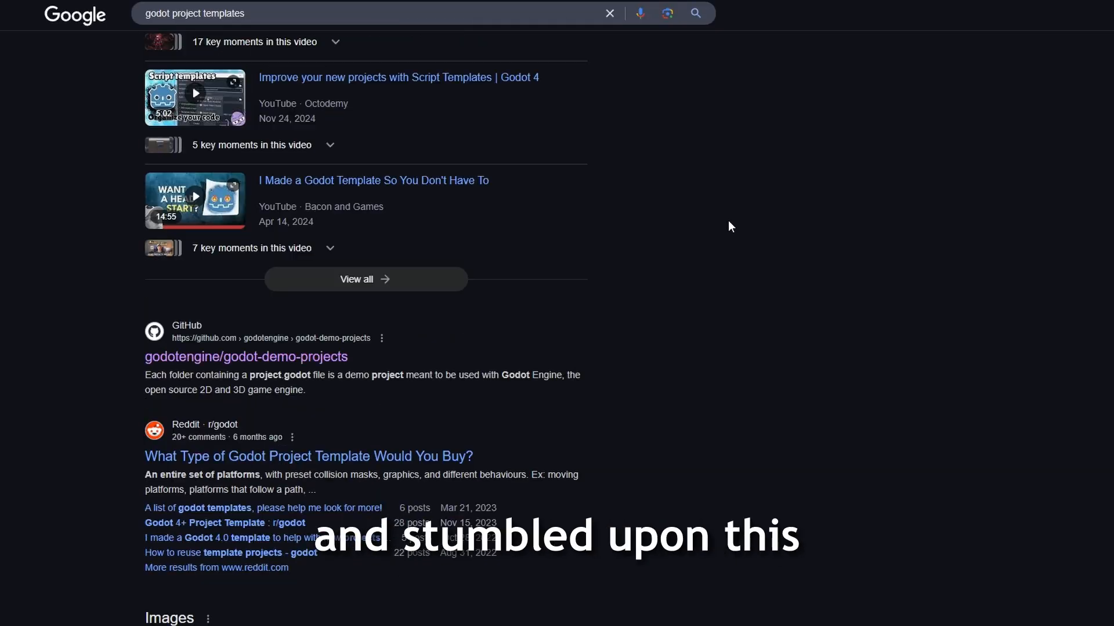
pyautogui.click(246, 357)
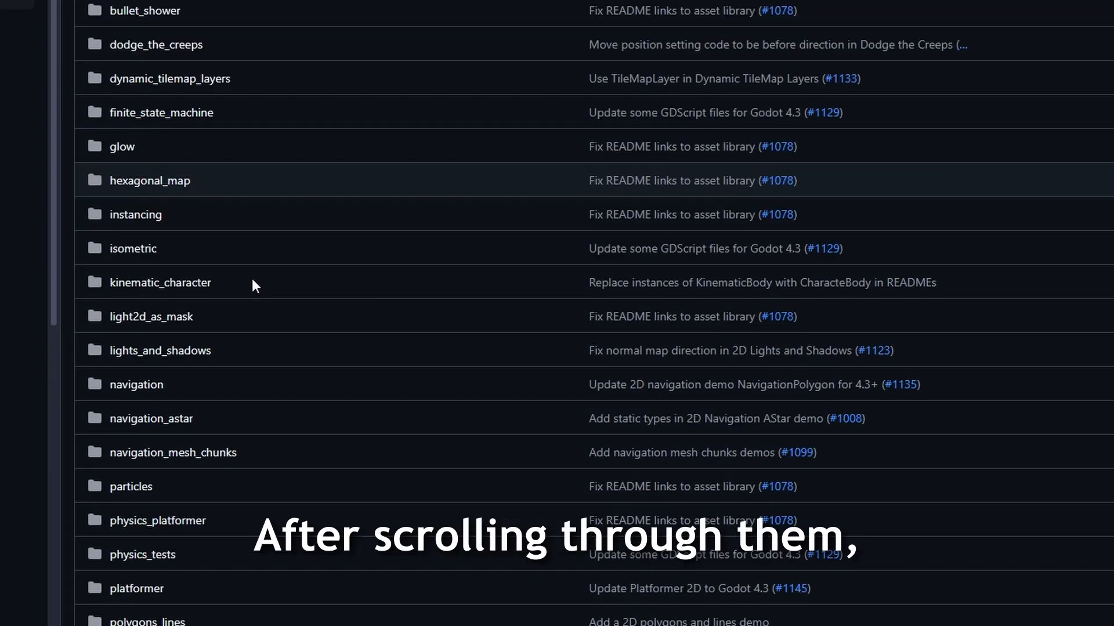
pyautogui.click(155, 44)
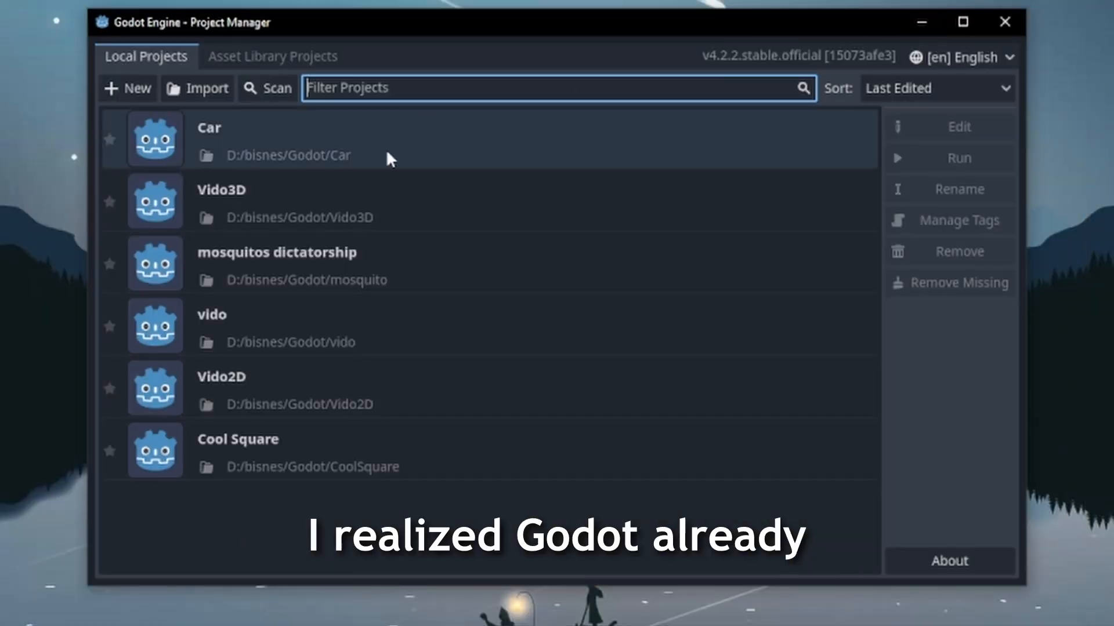
# Step: Search the Asset Library projects for 'dodge the creeps'
pyautogui.click(272, 57)
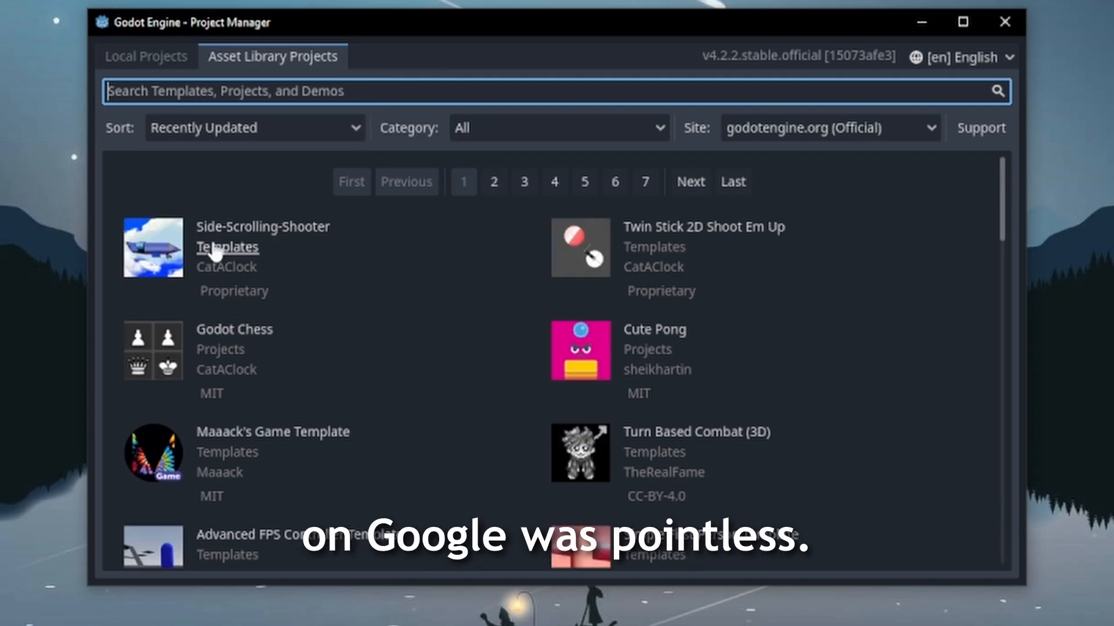
pyautogui.write('dodge the creeps')
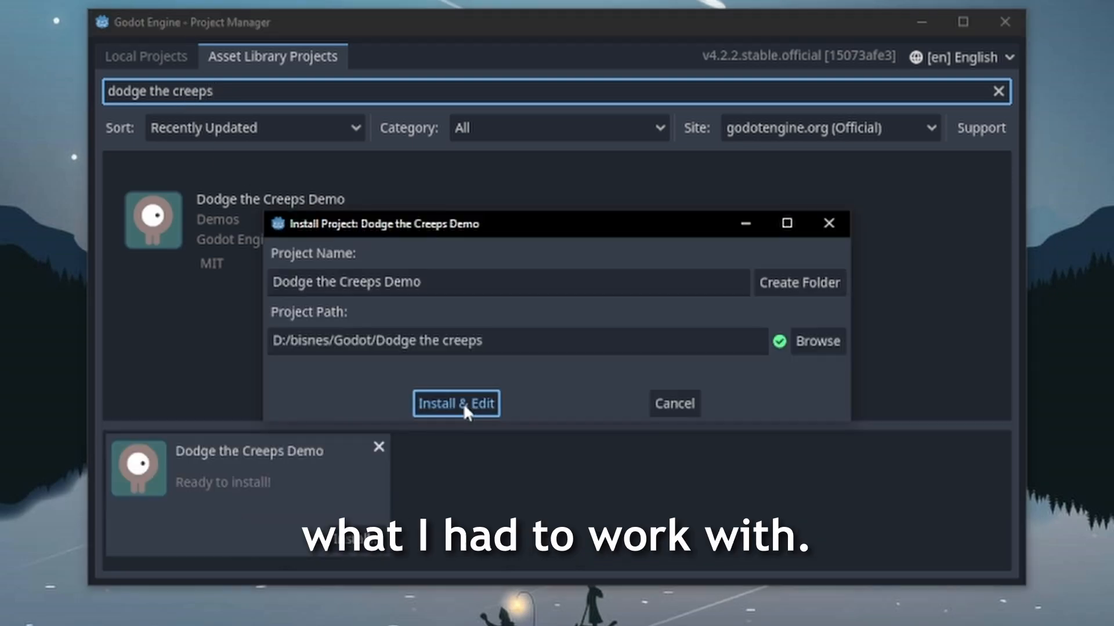
pyautogui.click(455, 404)
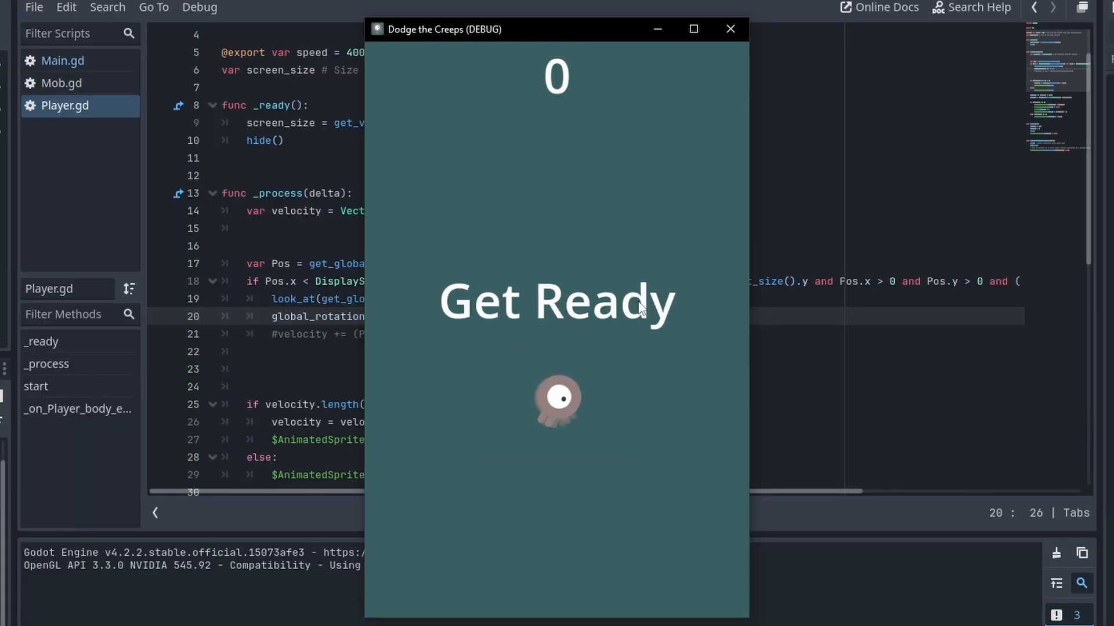
# Step: Run the game in debug to test the mouse-following player script
pyautogui.click(730, 29)
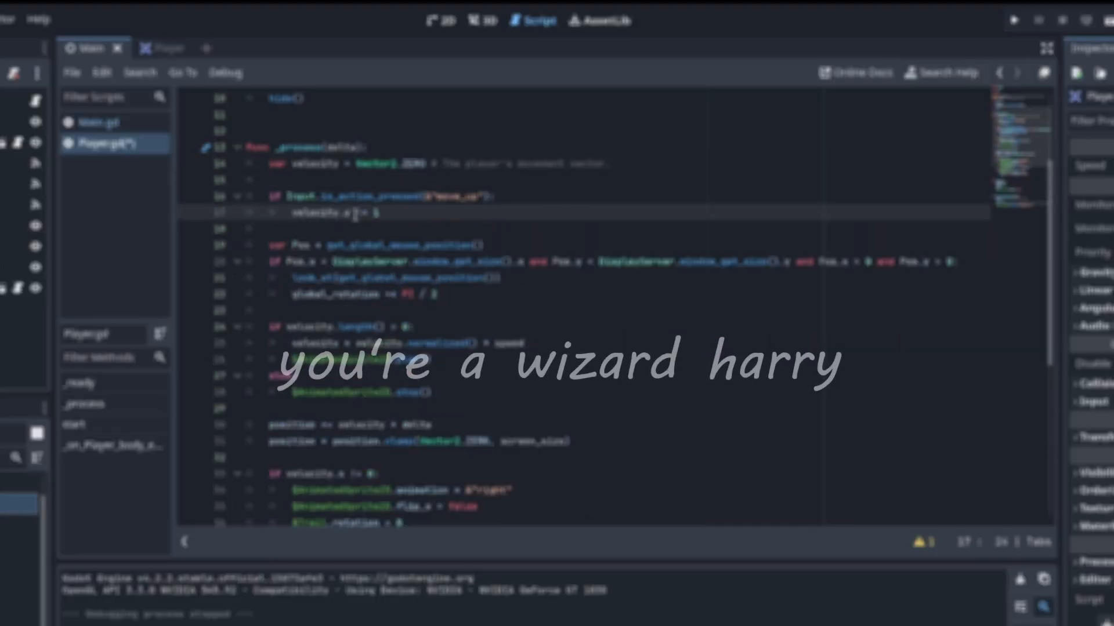
pyautogui.click(1015, 19)
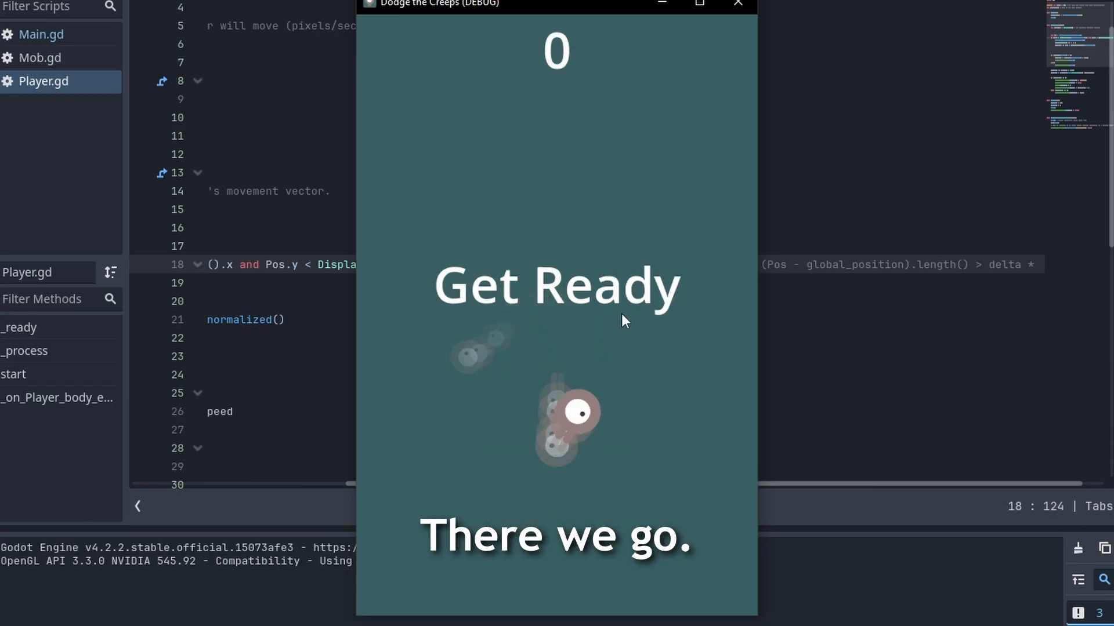